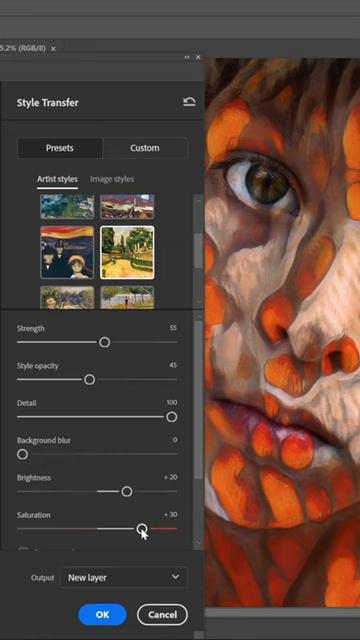
Step: Try an Image styles preset, then style the portrait from a custom reference painting of three figures
left_click(114, 178)
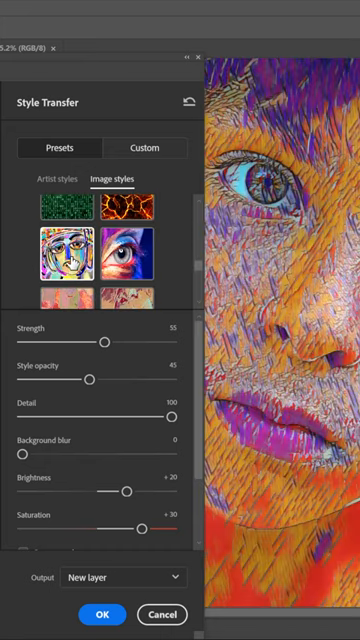
left_click(146, 148)
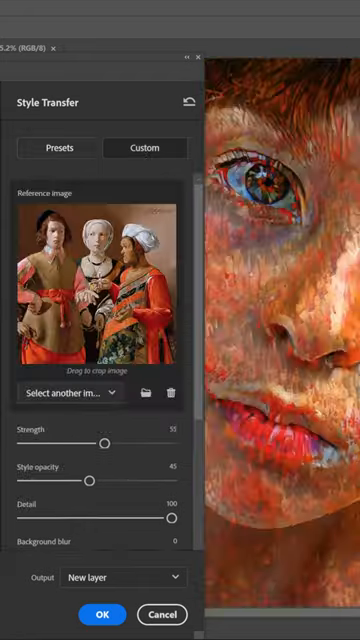